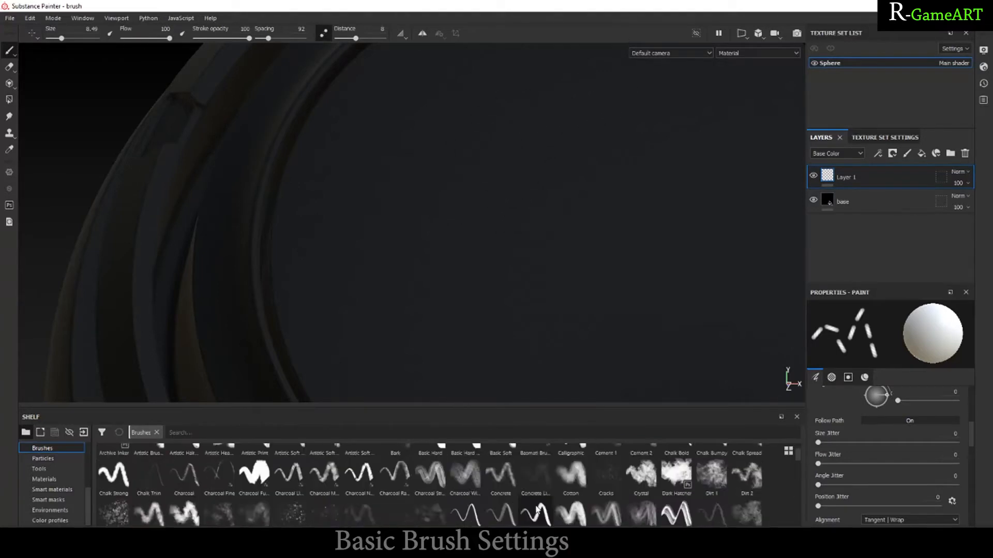
- Pick the Basic Hard preset from the Shelf's Brushes category
click(429, 464)
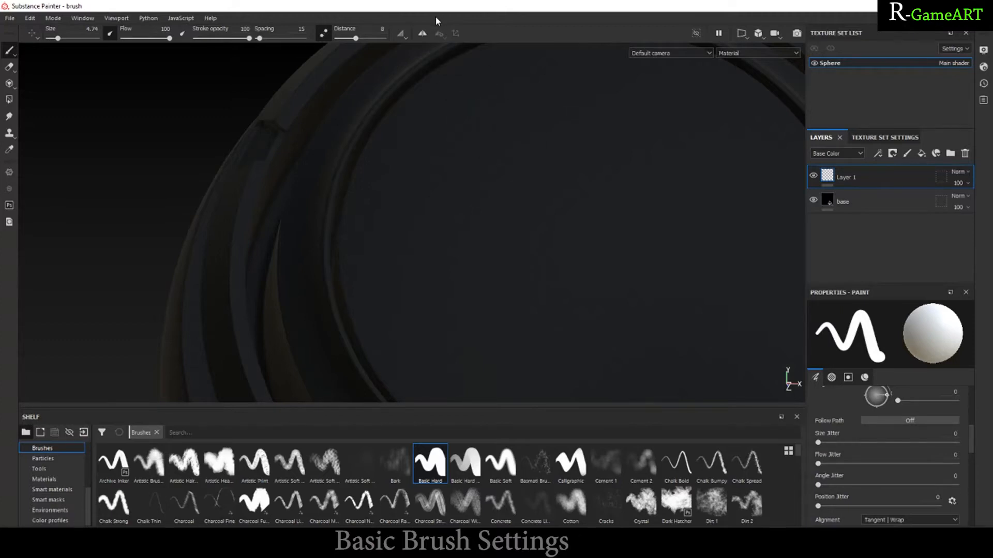
- Adjust the lazy-mouse distance, undo the test stroke, and readjust the distance slider
drag(333, 38, 356, 37)
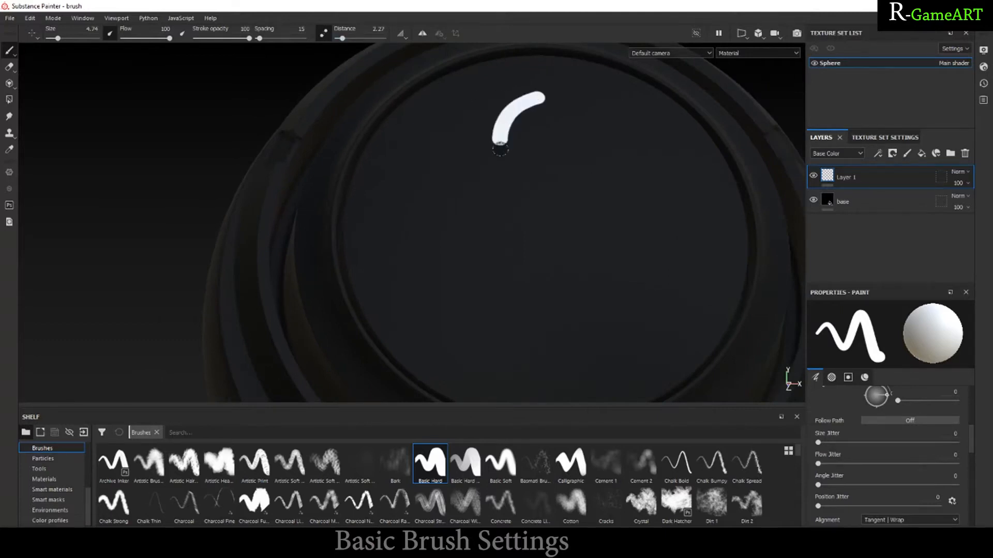
key(ctrl+z)
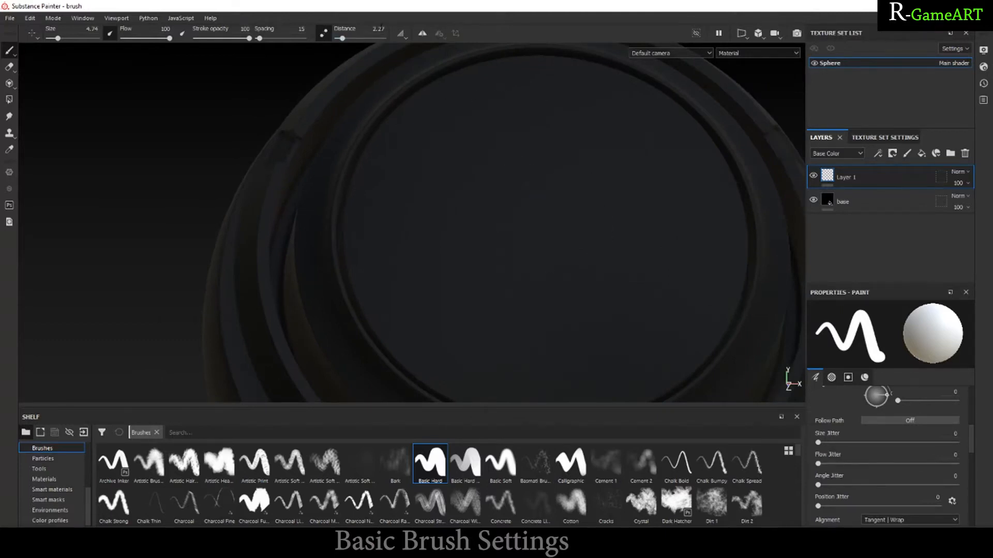
drag(342, 38, 373, 38)
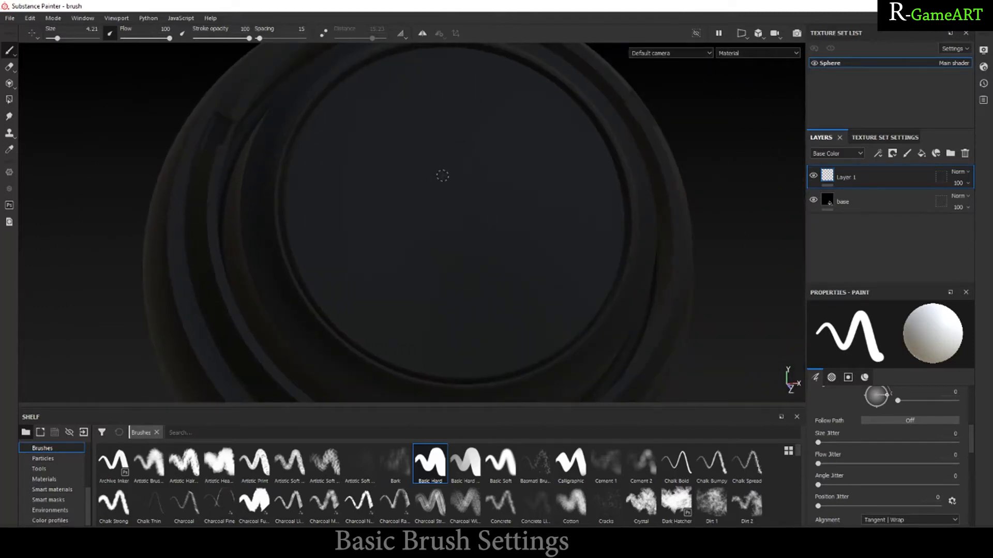
- Widen brush spacing, choose the Stitches Small brush, and delete Layer 1
drag(242, 37, 280, 38)
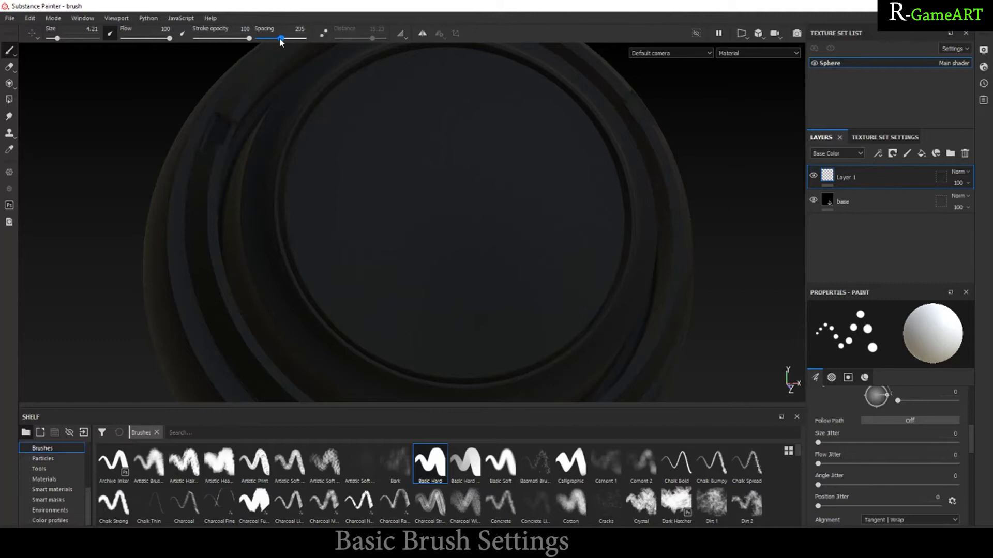
drag(58, 37, 56, 38)
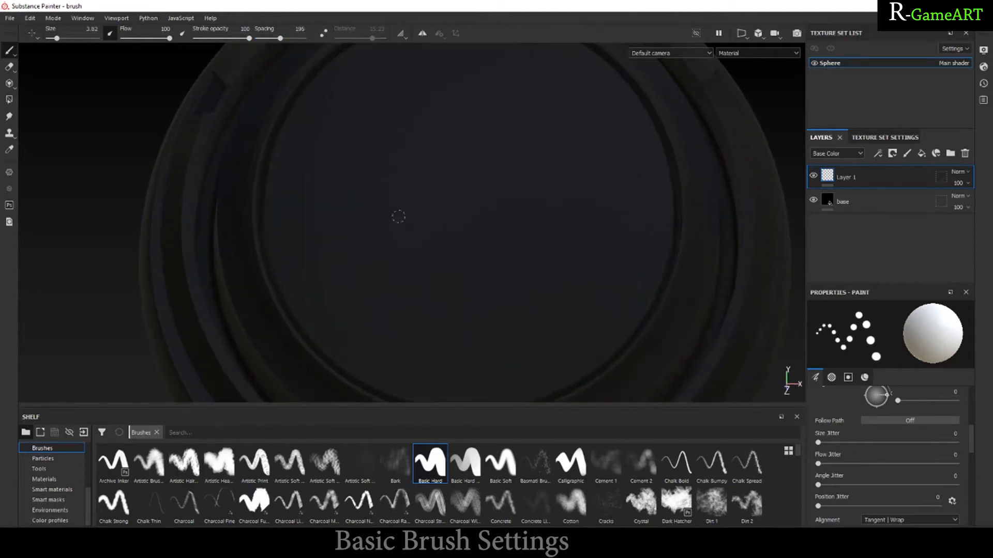
mouse_move(494, 192)
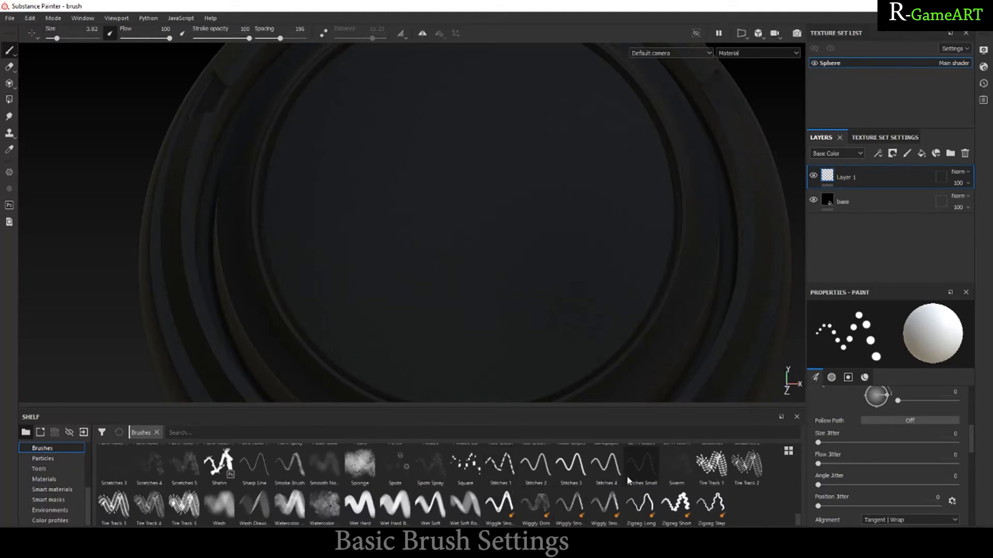
click(641, 465)
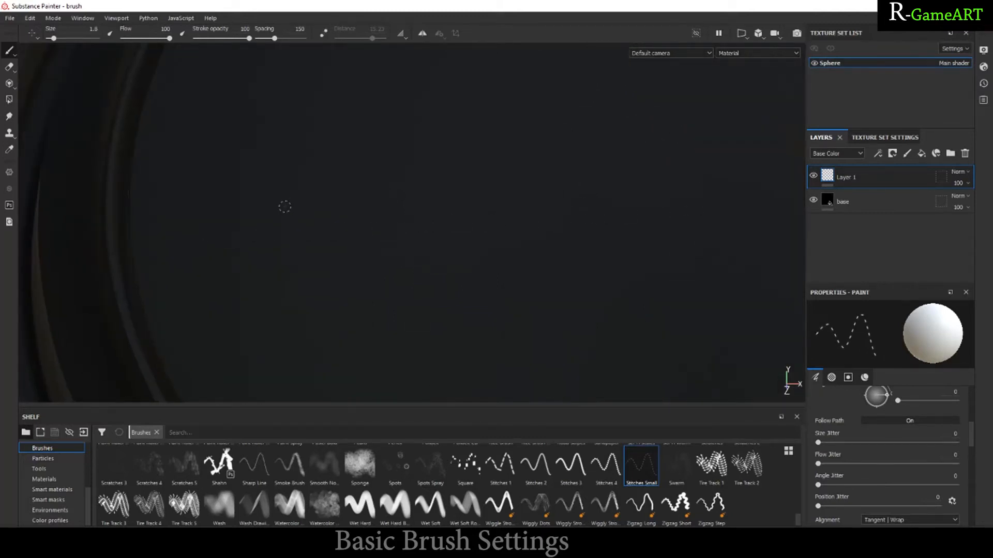
drag(54, 38, 79, 38)
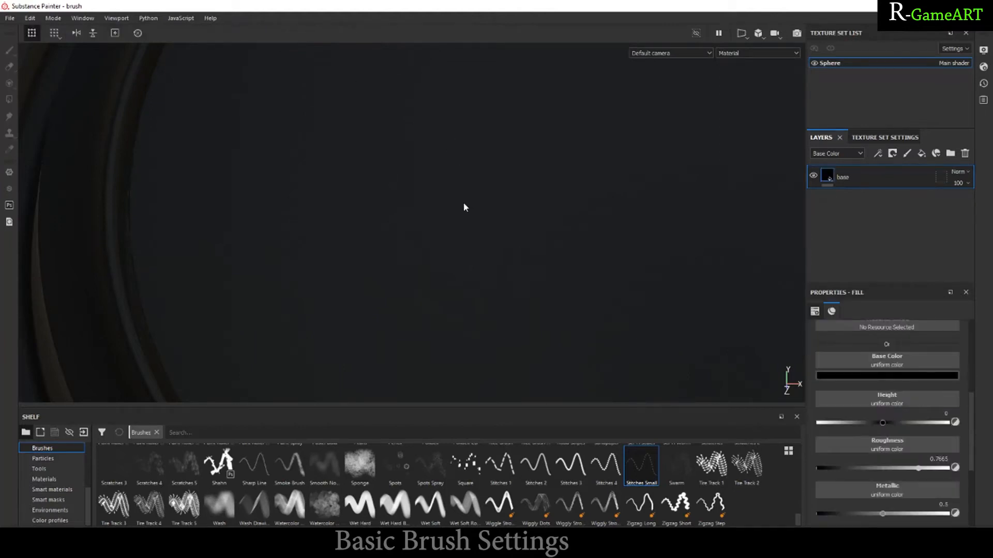
mouse_move(3, 88)
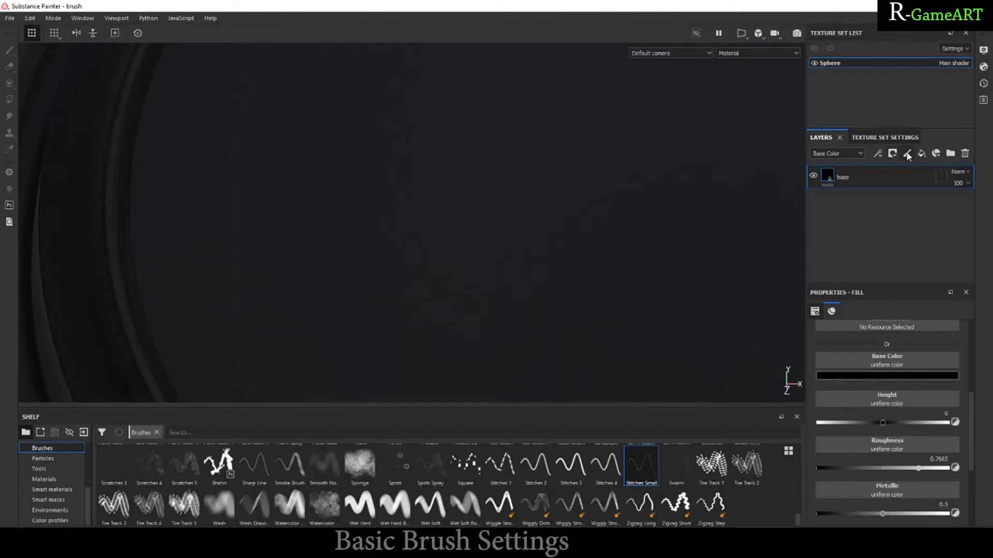
- Add a new paint layer and set the stitch brush spacing to 110
click(877, 153)
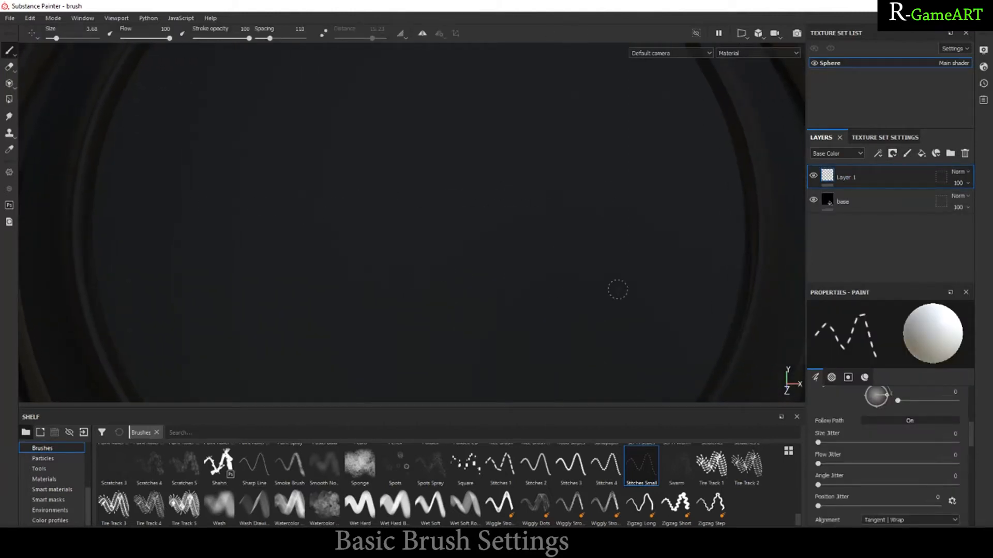
mouse_move(879, 456)
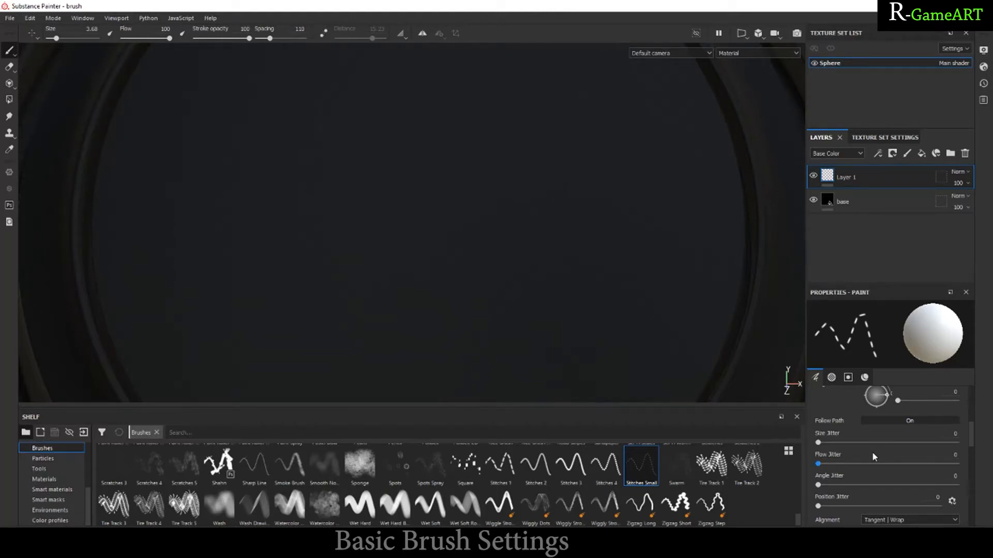
click(816, 377)
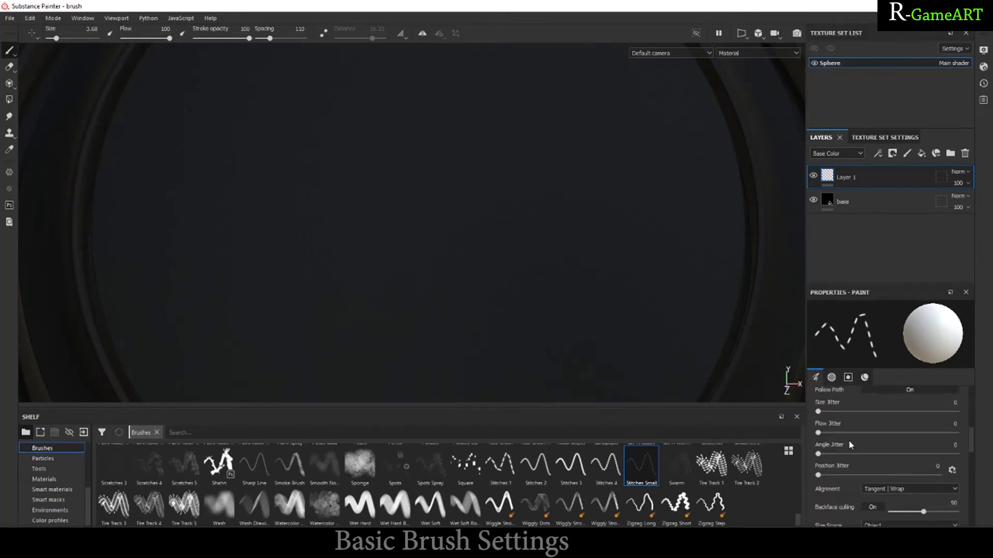
- Give Stitches Small spacing 103 and angle 334, with Follow Path on
click(816, 377)
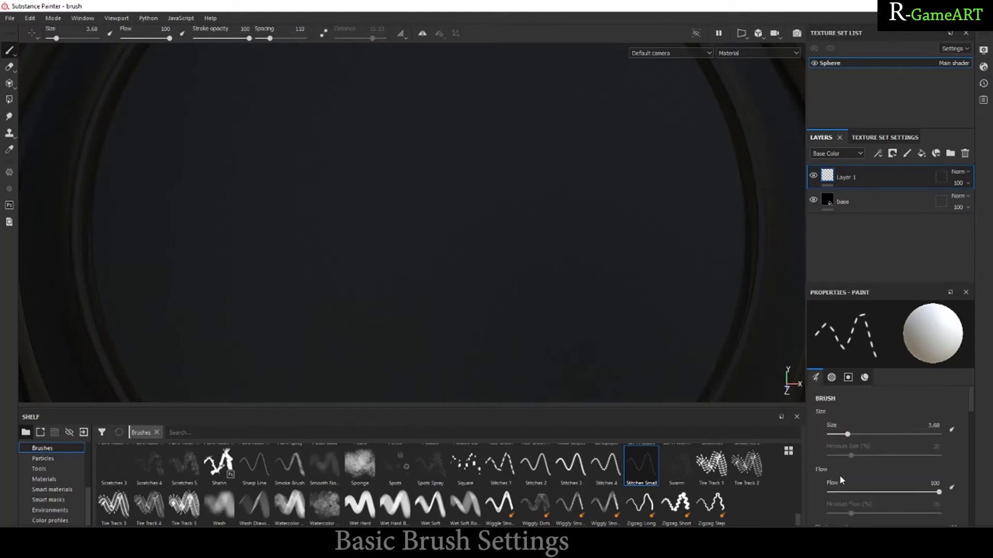
scroll(down, 3)
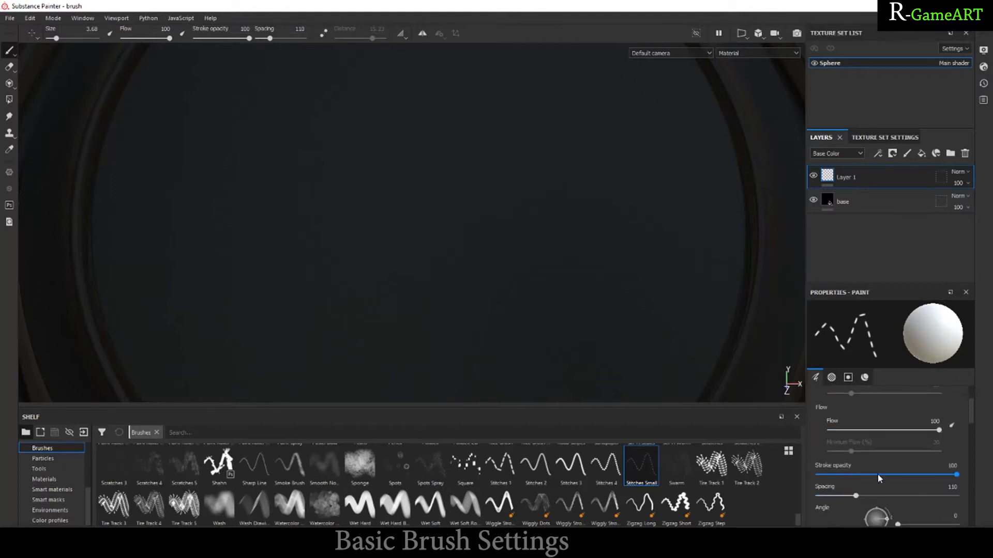
mouse_move(910, 492)
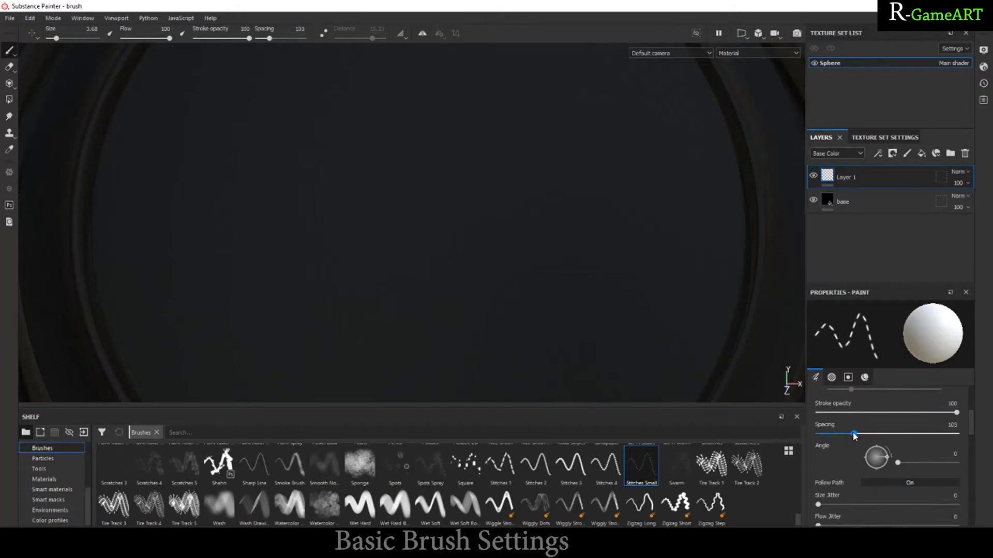
scroll(down, 3)
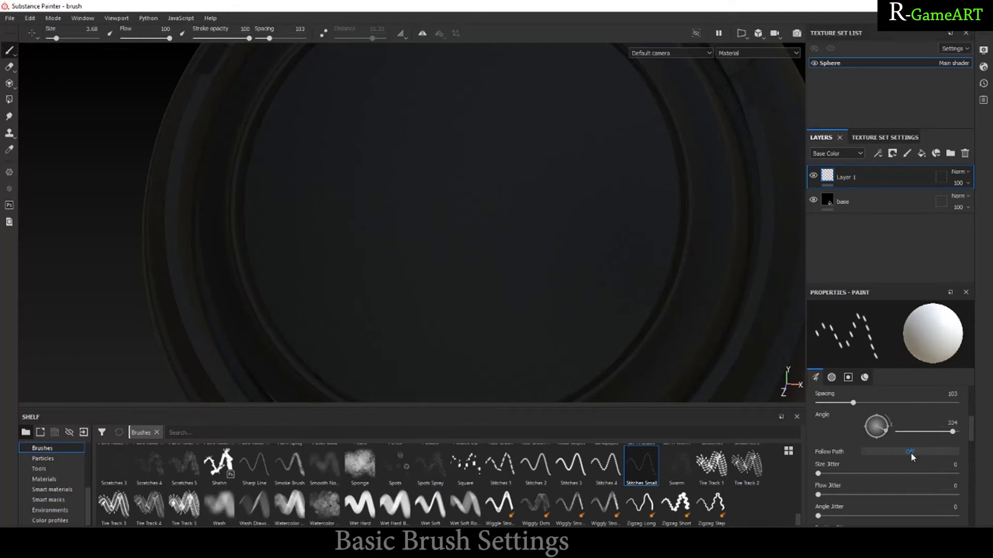
click(910, 451)
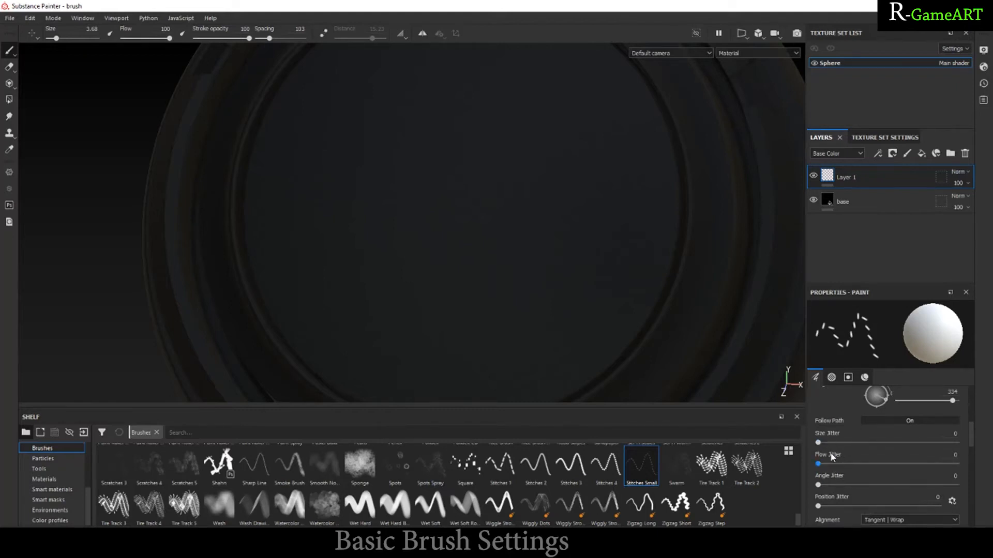
- Scroll the brush properties down to the Size and Flow Jitter settings
scroll(down, 3)
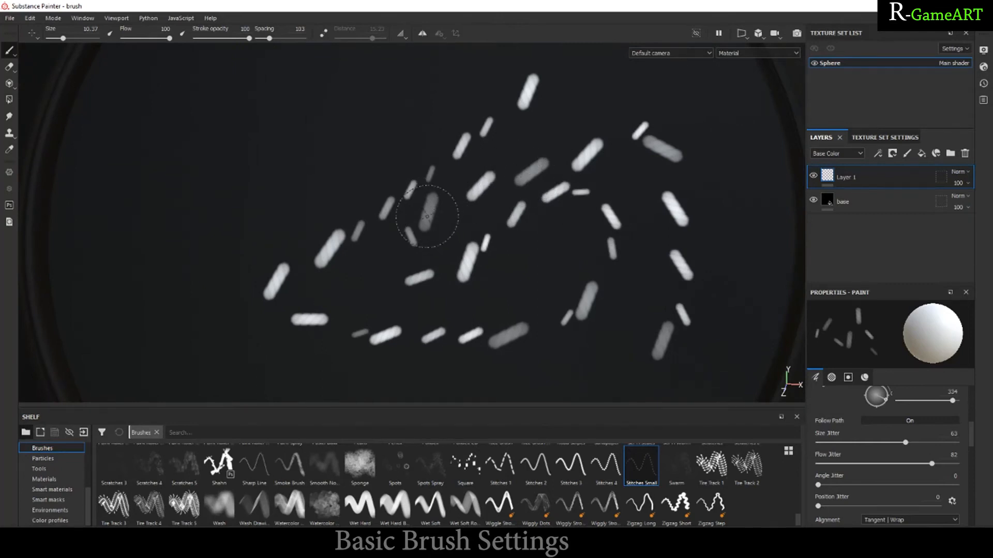
mouse_move(611, 217)
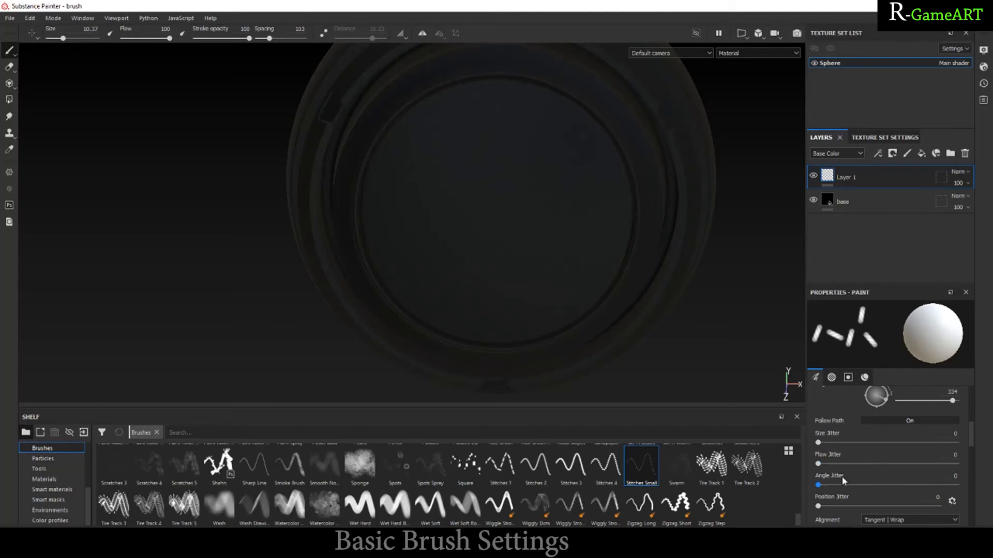
- Switch to Basic Soft with Alignment Tangent | Wrap and Size Space Object
scroll(down, 3)
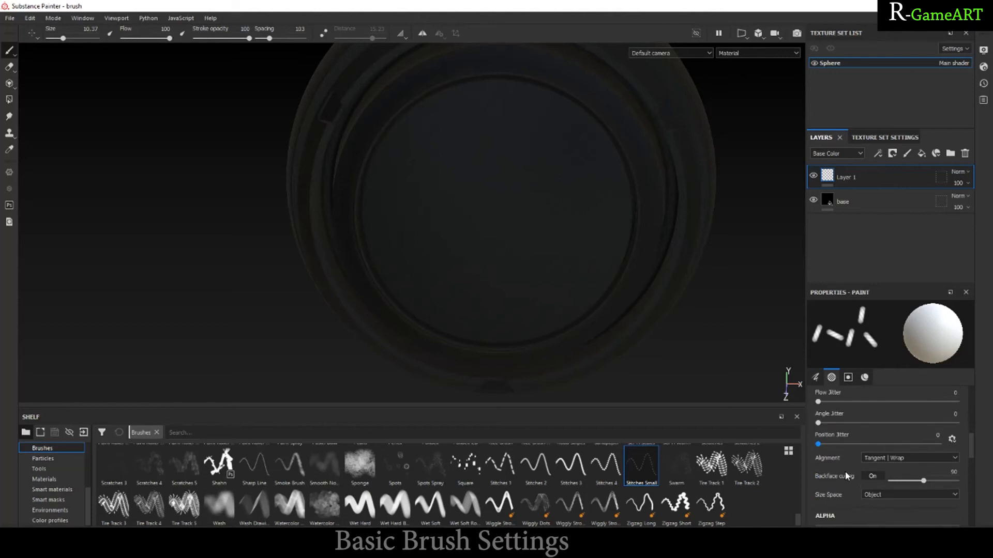
mouse_move(826, 443)
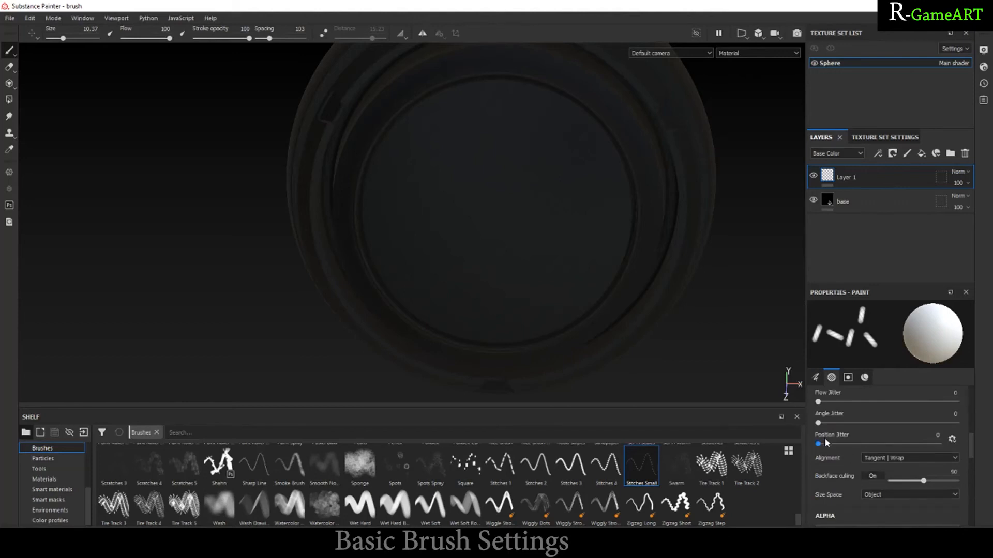
click(500, 465)
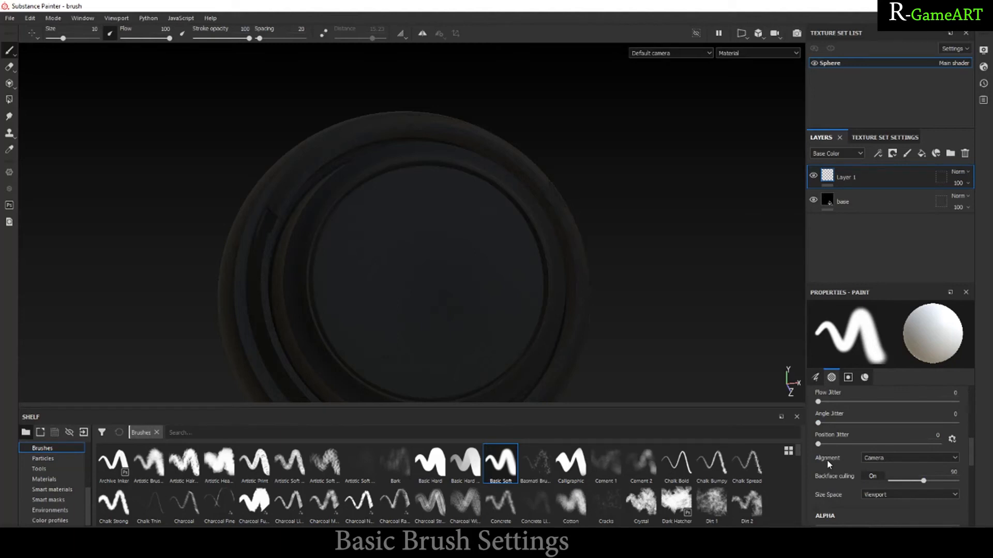
mouse_move(836, 480)
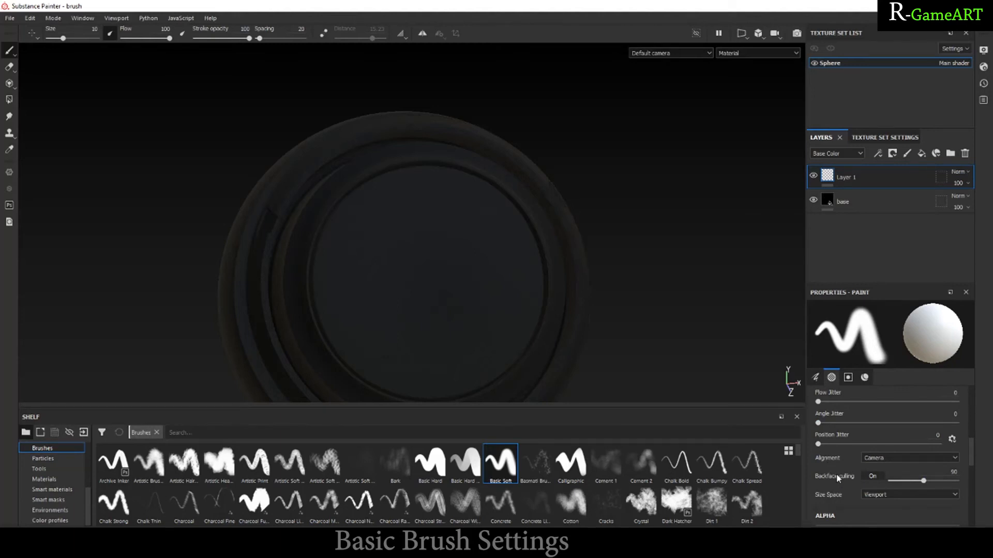
mouse_move(878, 471)
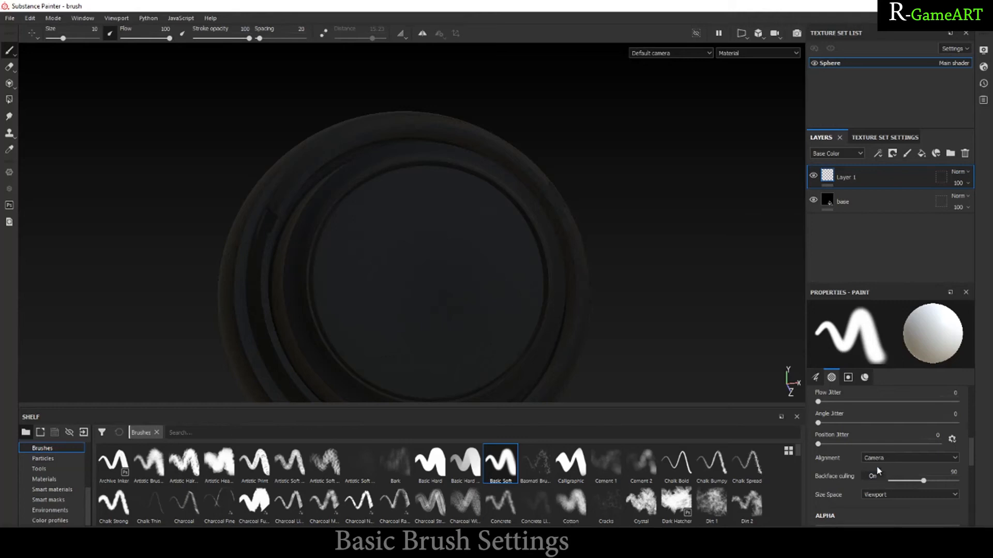
mouse_move(404, 239)
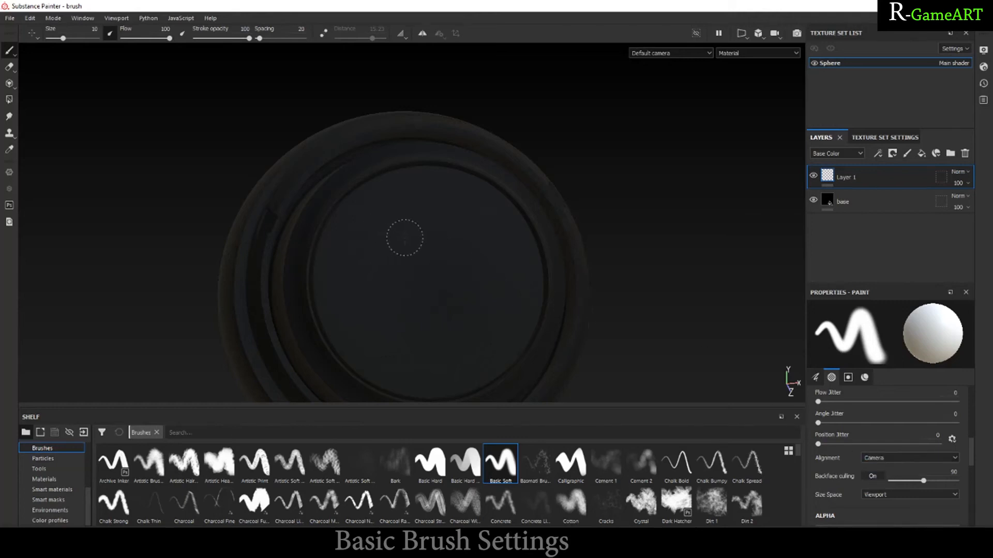
mouse_move(309, 265)
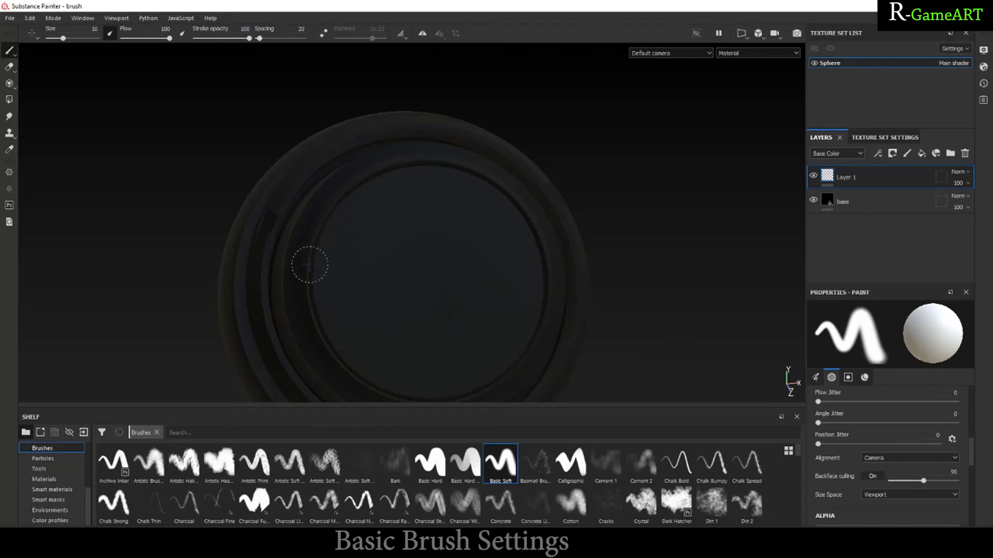
mouse_move(228, 273)
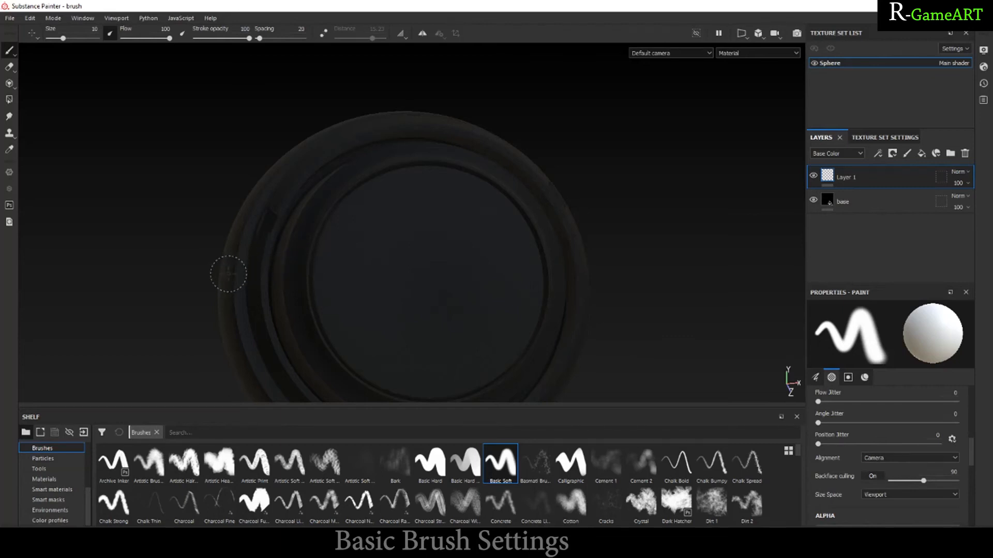
mouse_move(247, 282)
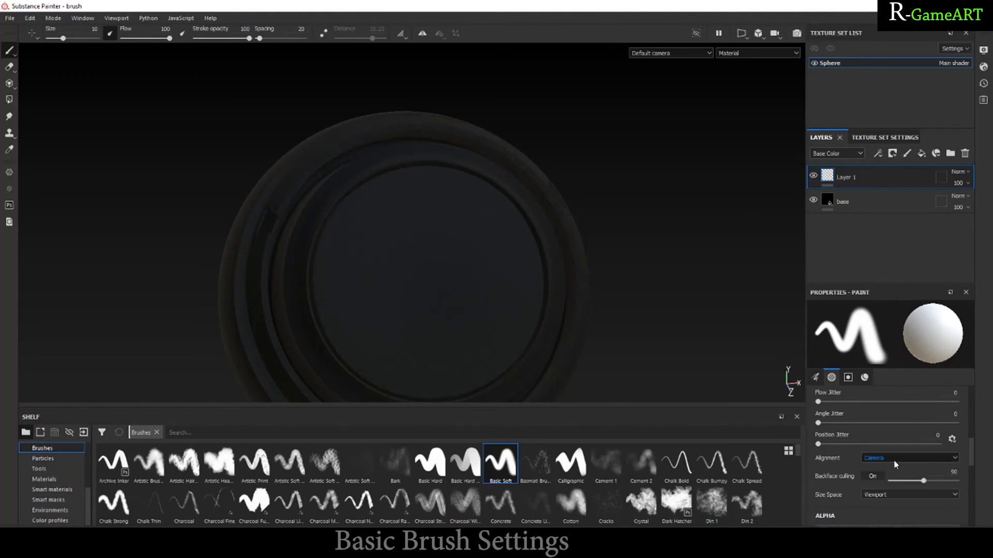
click(910, 457)
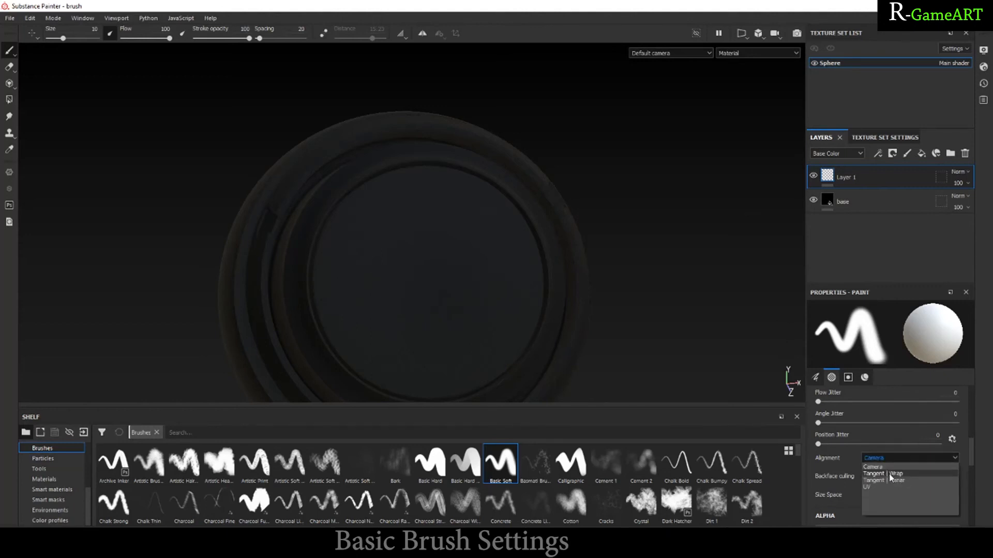
click(874, 473)
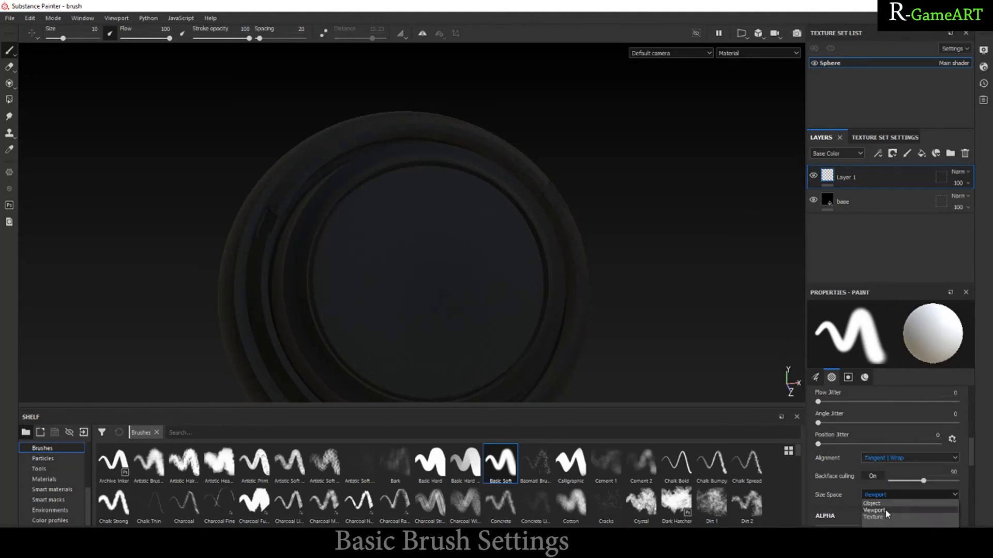
click(871, 503)
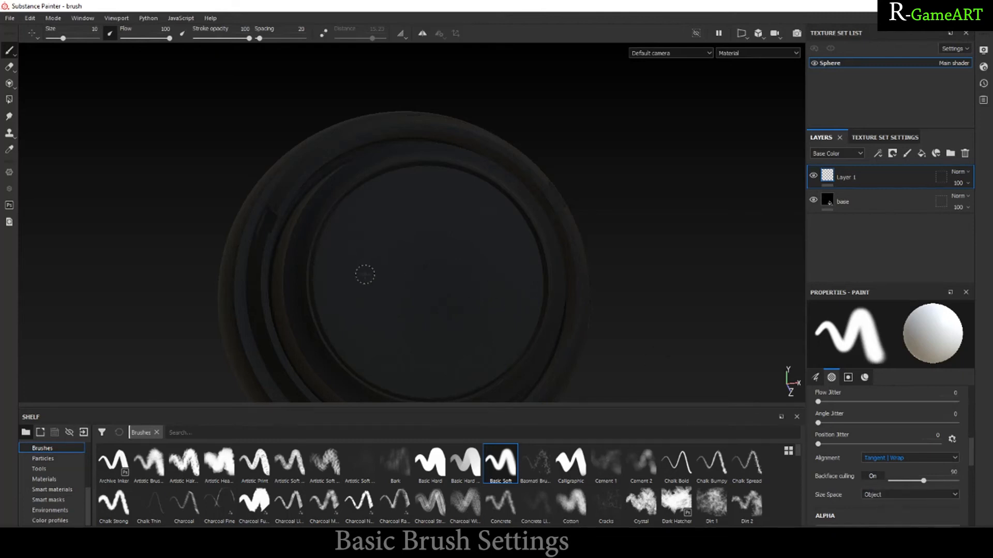
mouse_move(305, 282)
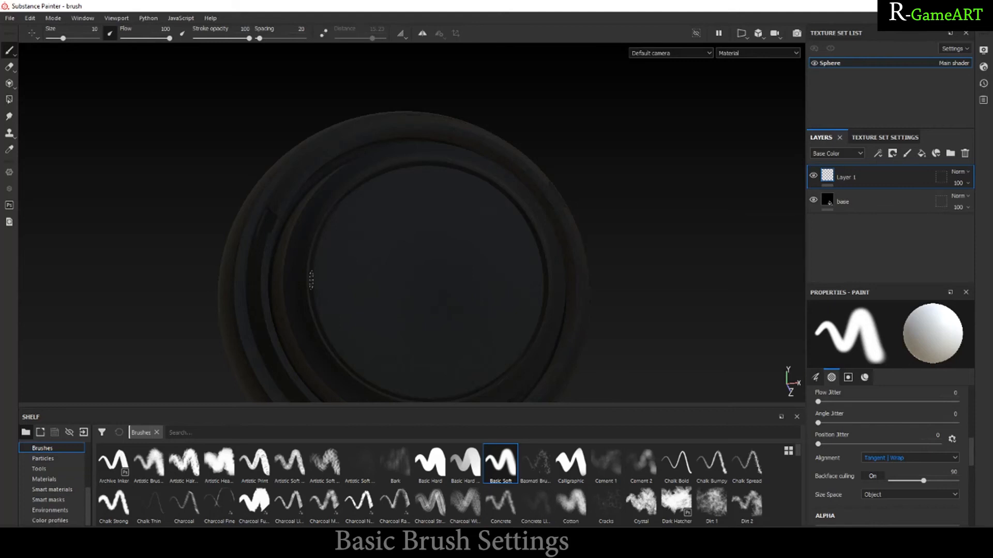
mouse_move(286, 290)
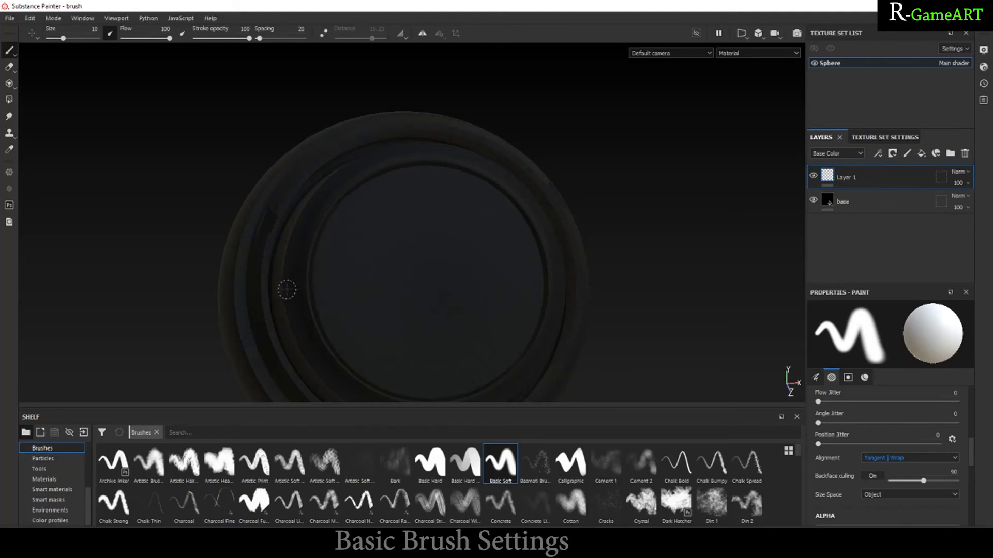
mouse_move(267, 296)
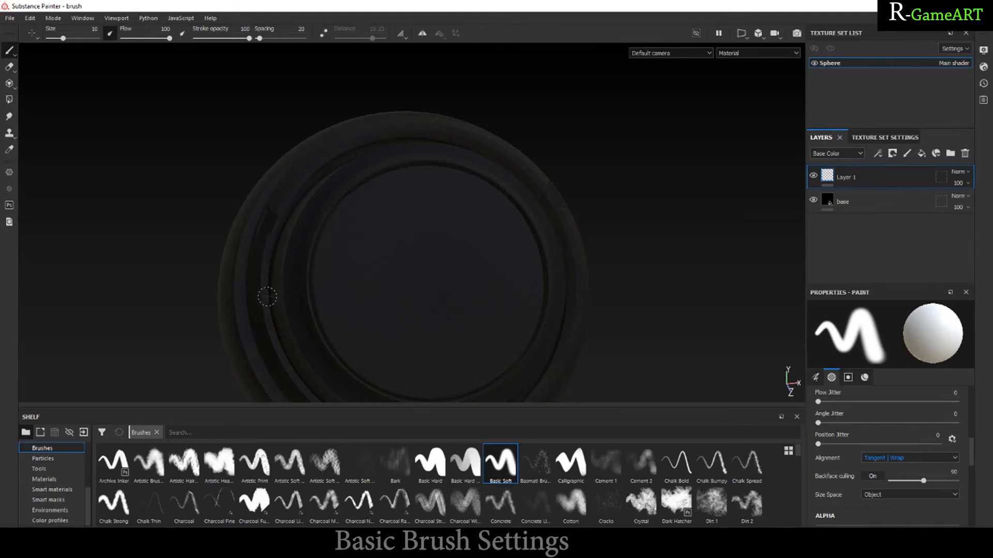
mouse_move(236, 299)
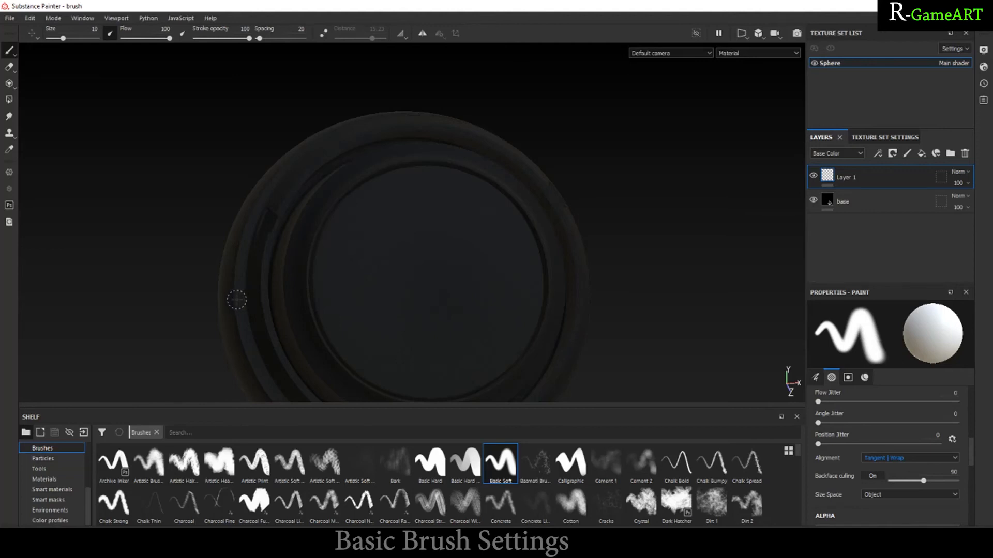
mouse_move(319, 300)
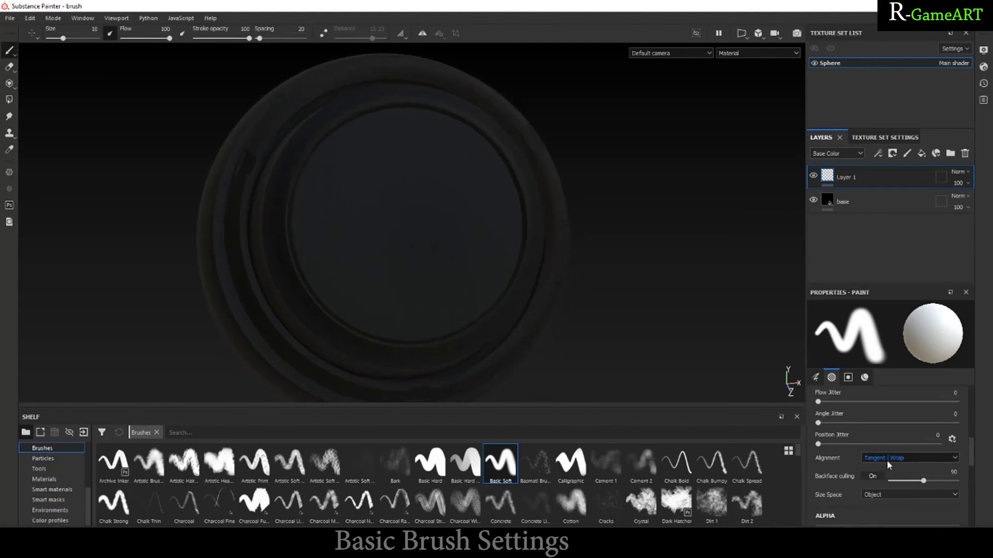
- Apply the Brush Dirty Vertical alpha from the Shelf, then remove it
scroll(down, 3)
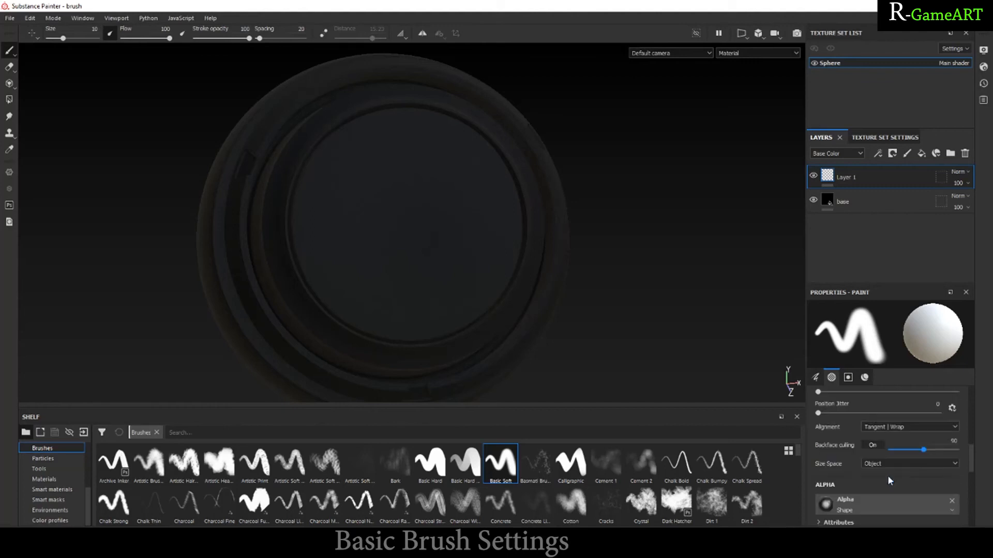
scroll(down, 3)
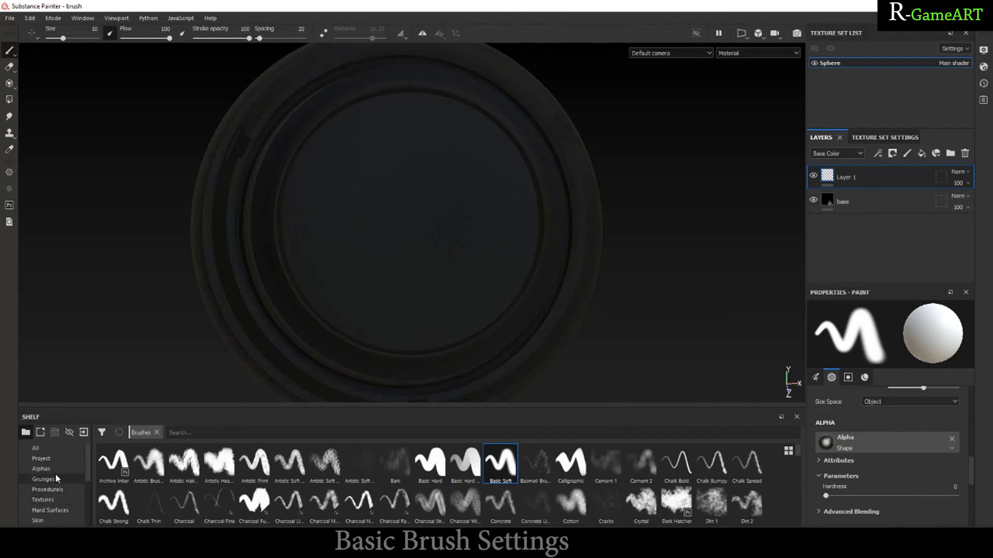
click(40, 468)
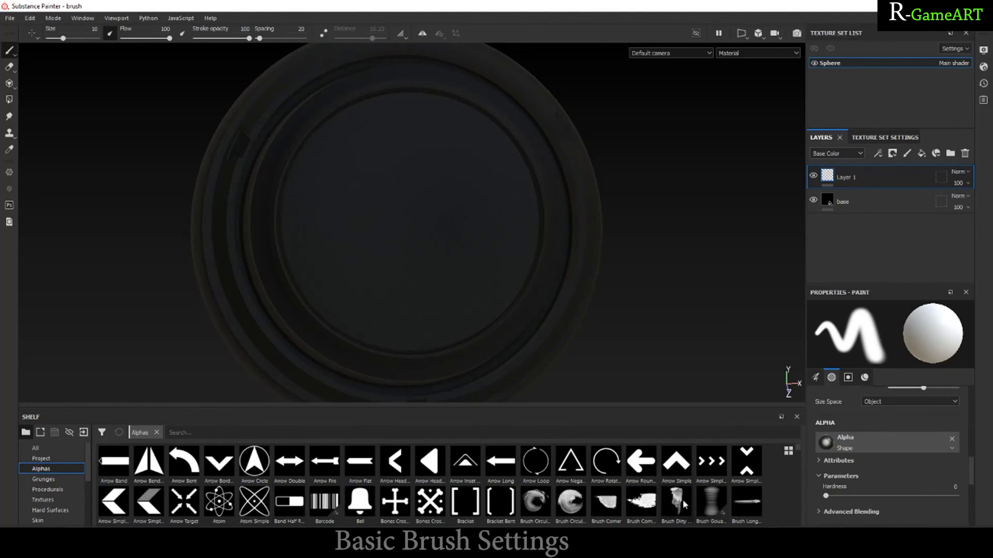
click(676, 502)
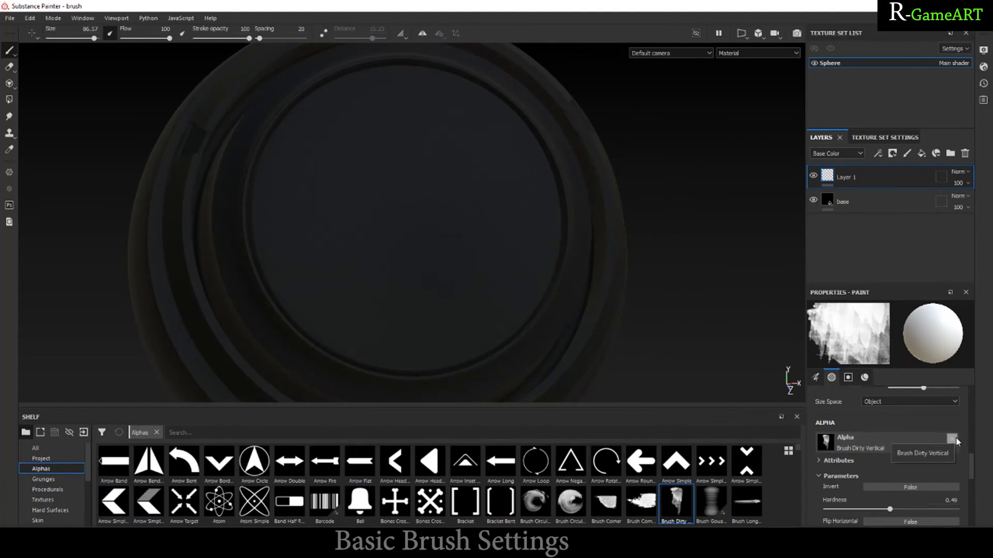
click(953, 438)
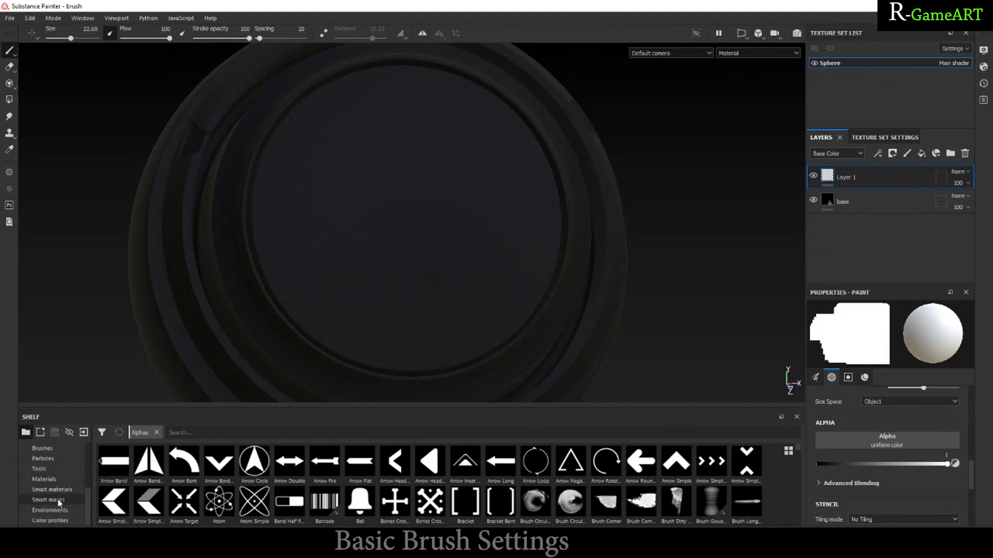
- Return to Shelf brushes, view the Material settings, and load the Bark preset
click(42, 448)
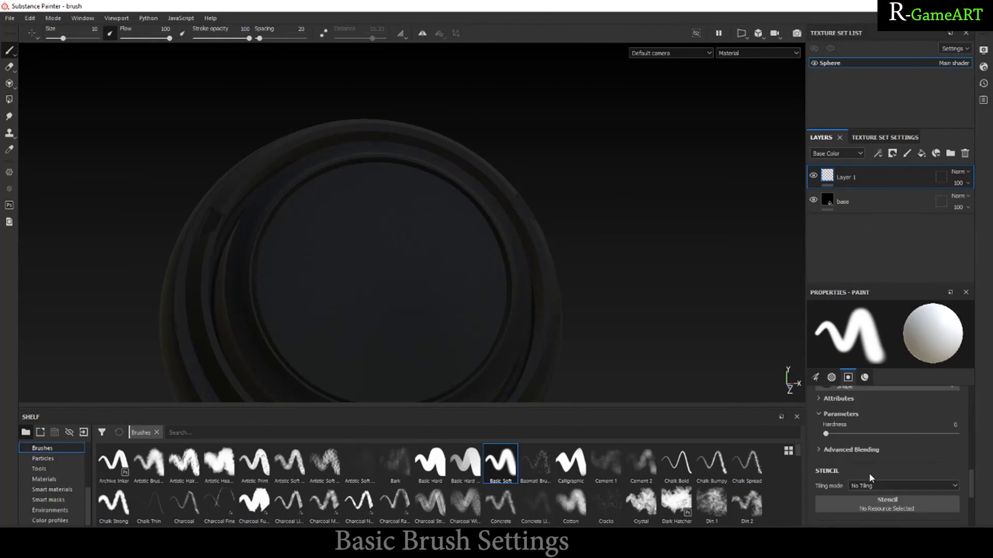
click(864, 377)
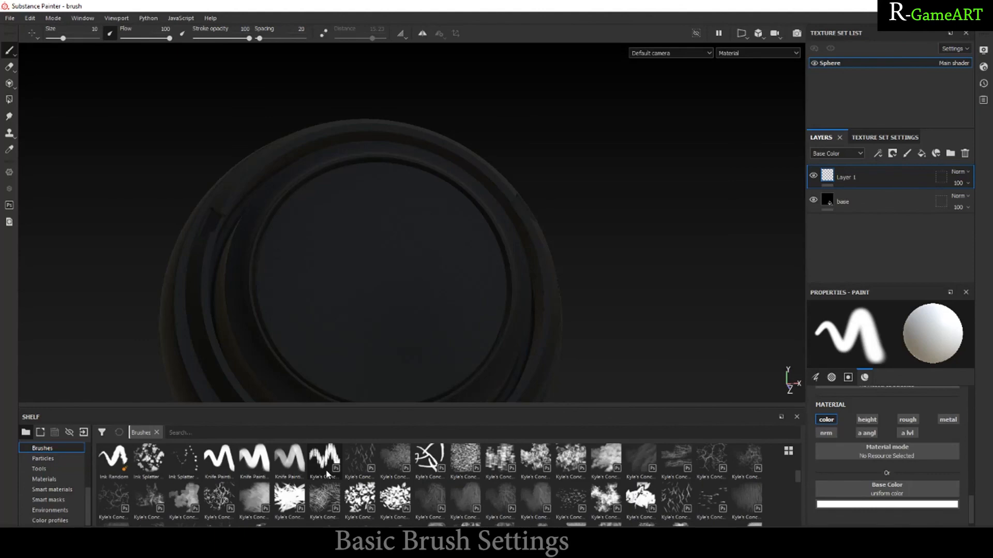
click(394, 459)
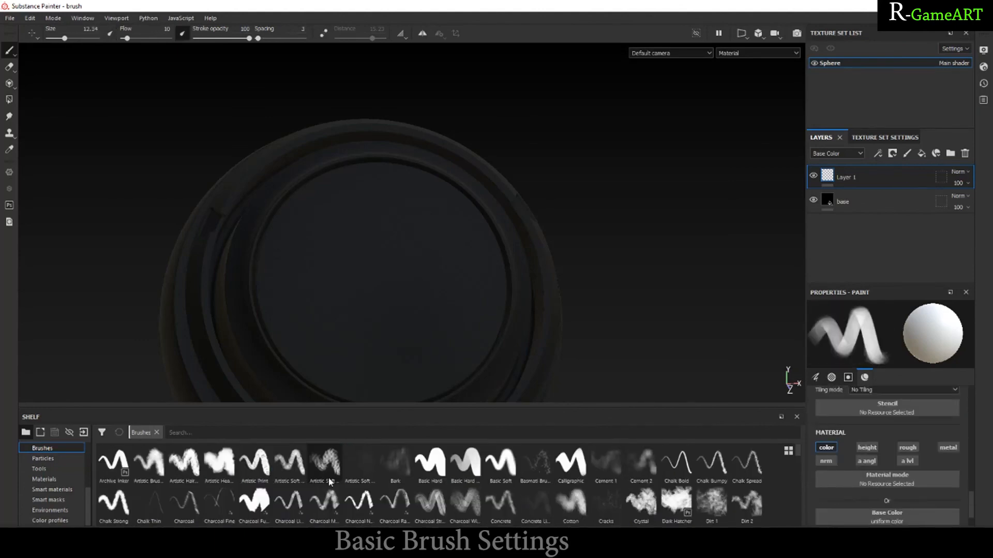
click(394, 463)
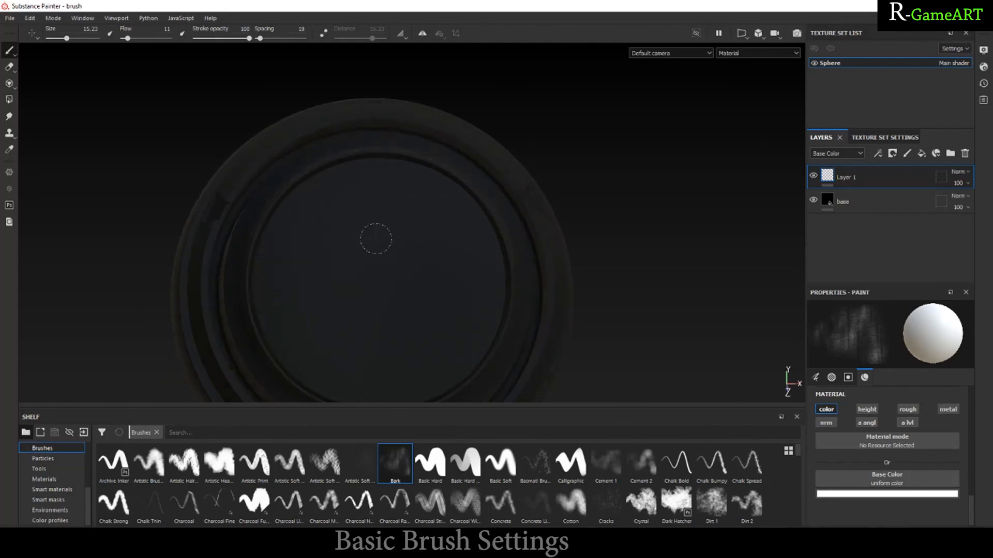